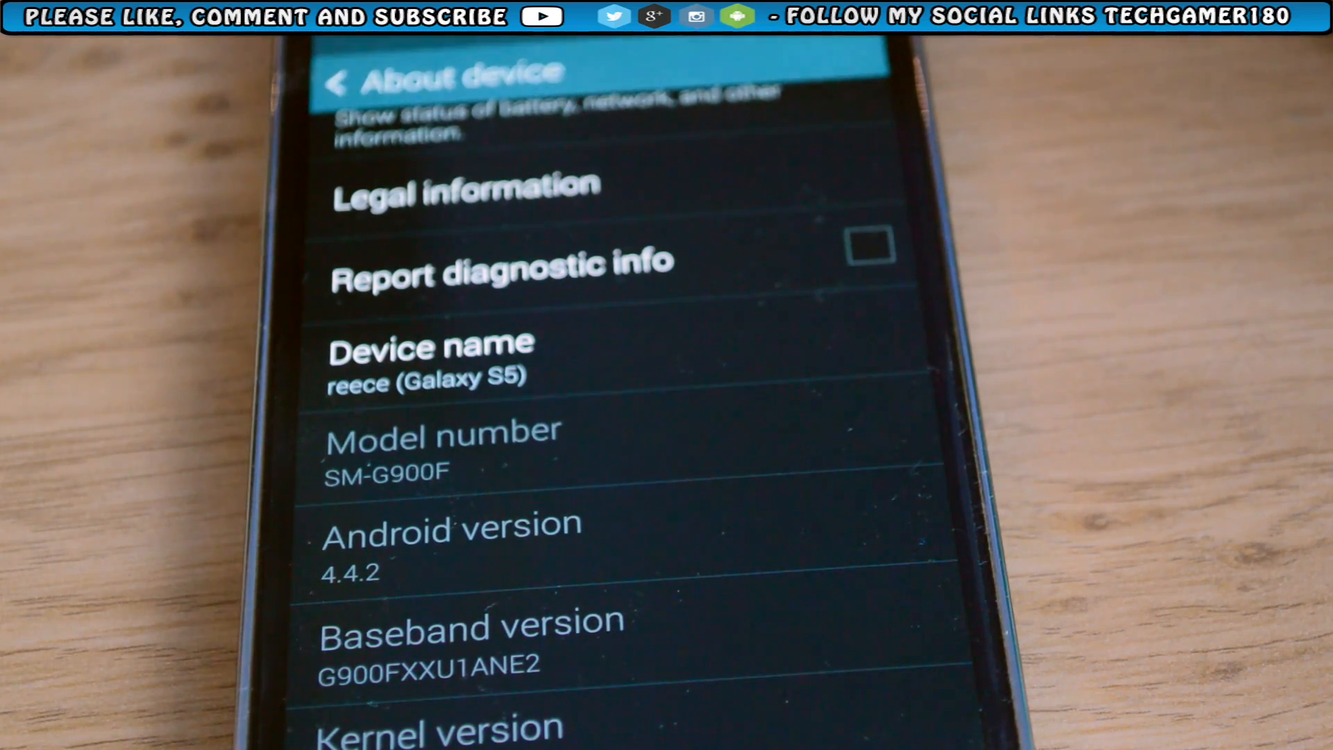
Unlock Developer options by tapping Build number in About device
scroll("down", 3)
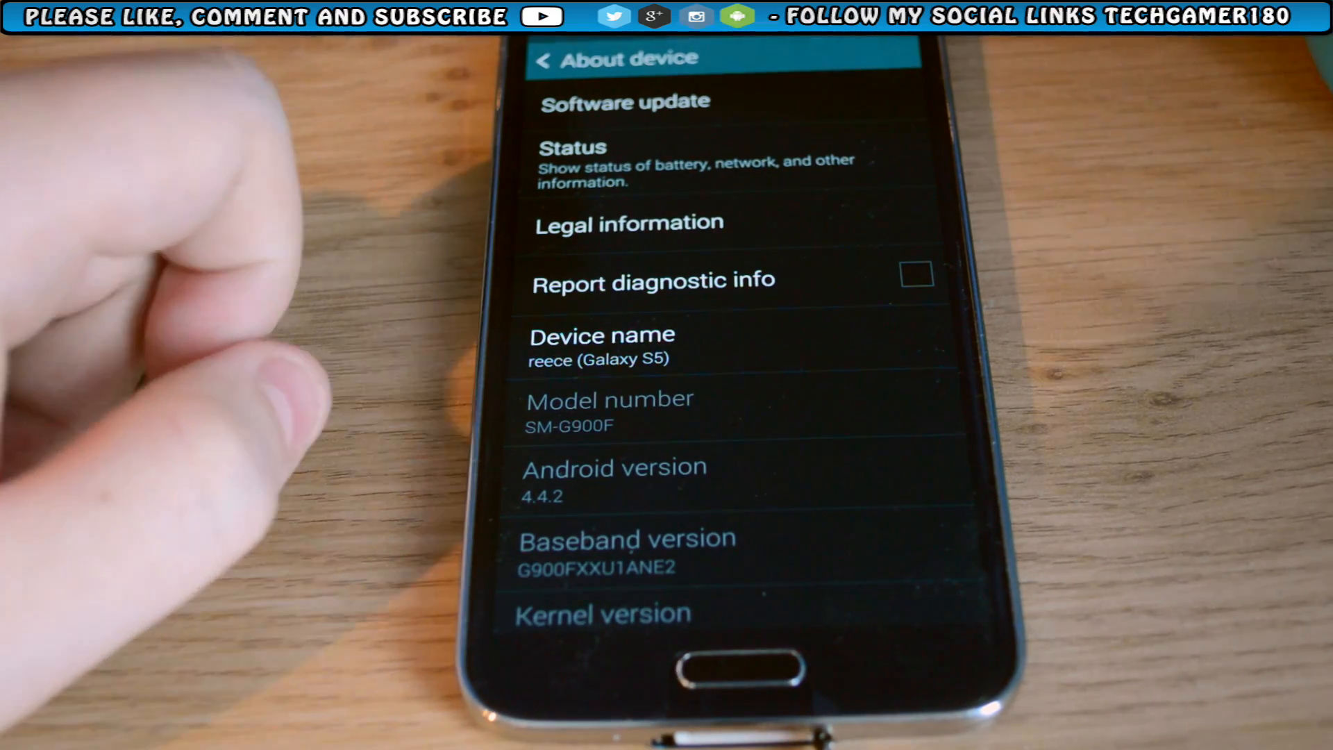
scroll("down", 3)
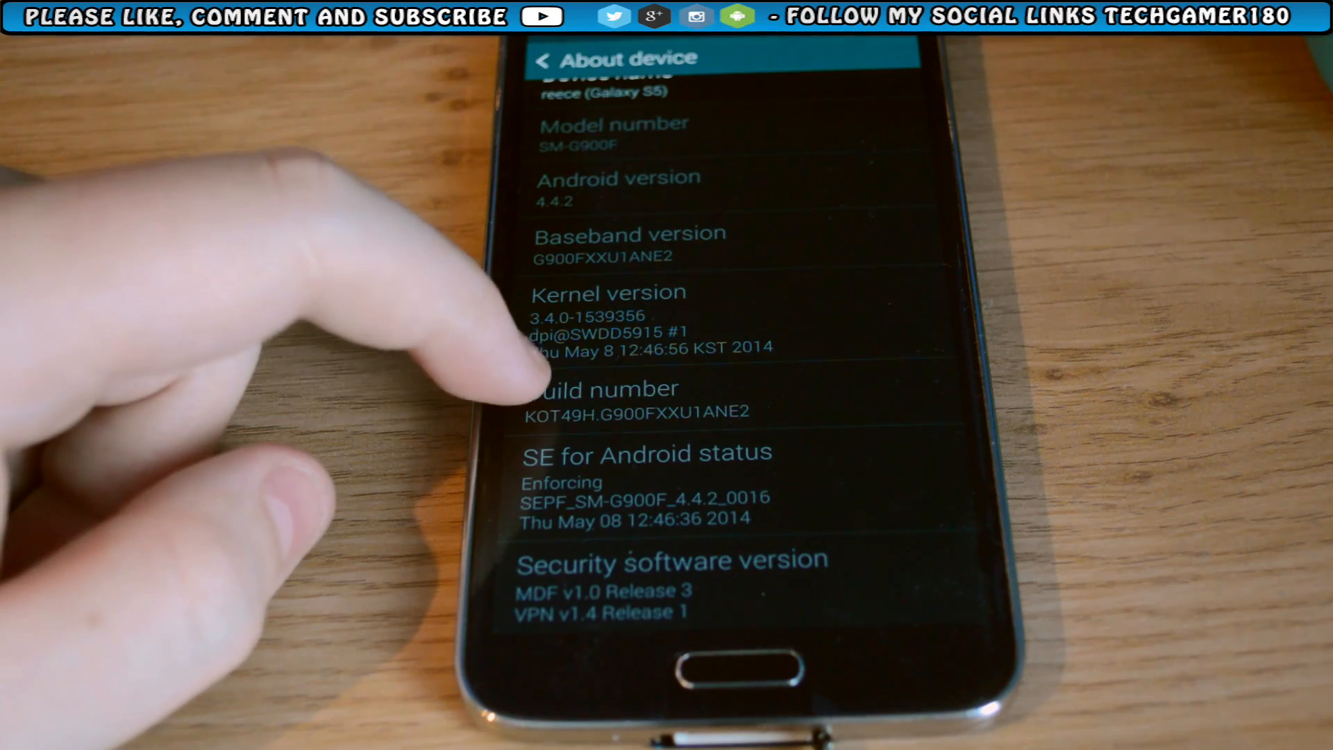
left_click(600, 400)
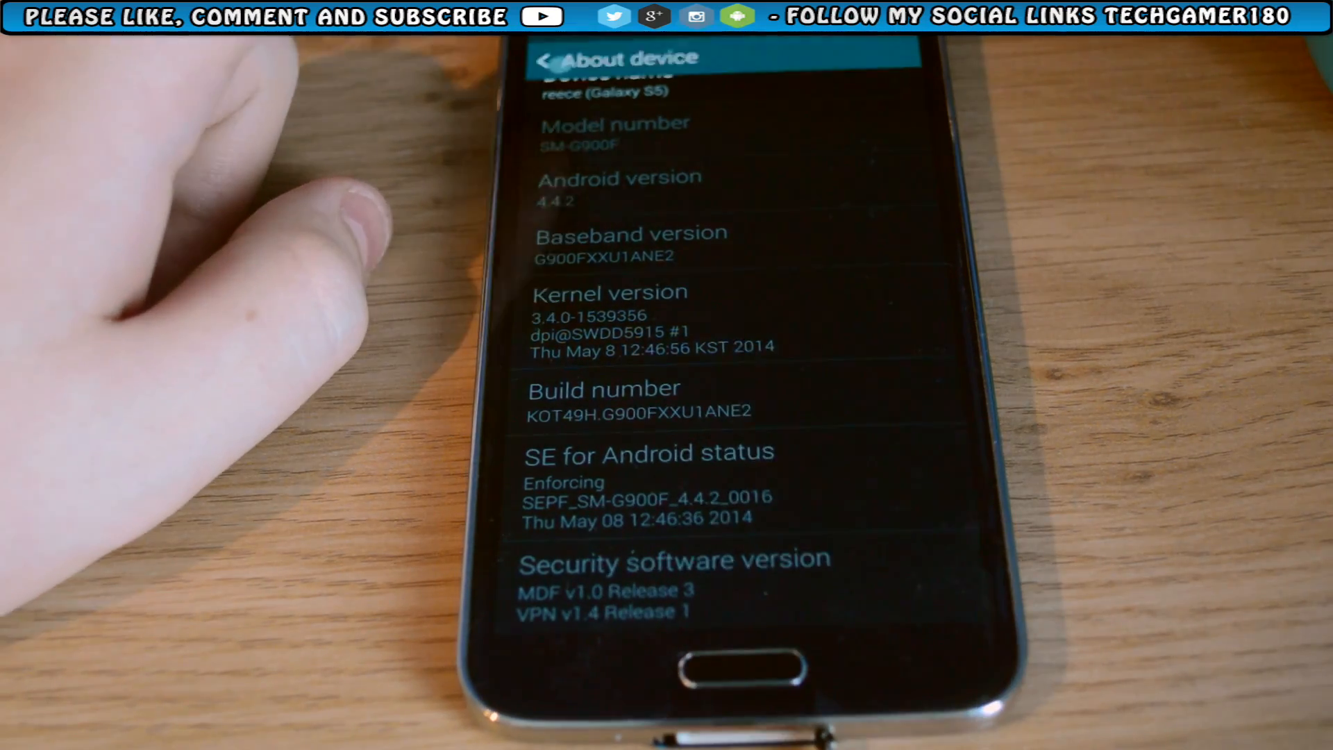
Enable USB debugging in Developer options and accept the Allow USB debugging warning
left_click(547, 60)
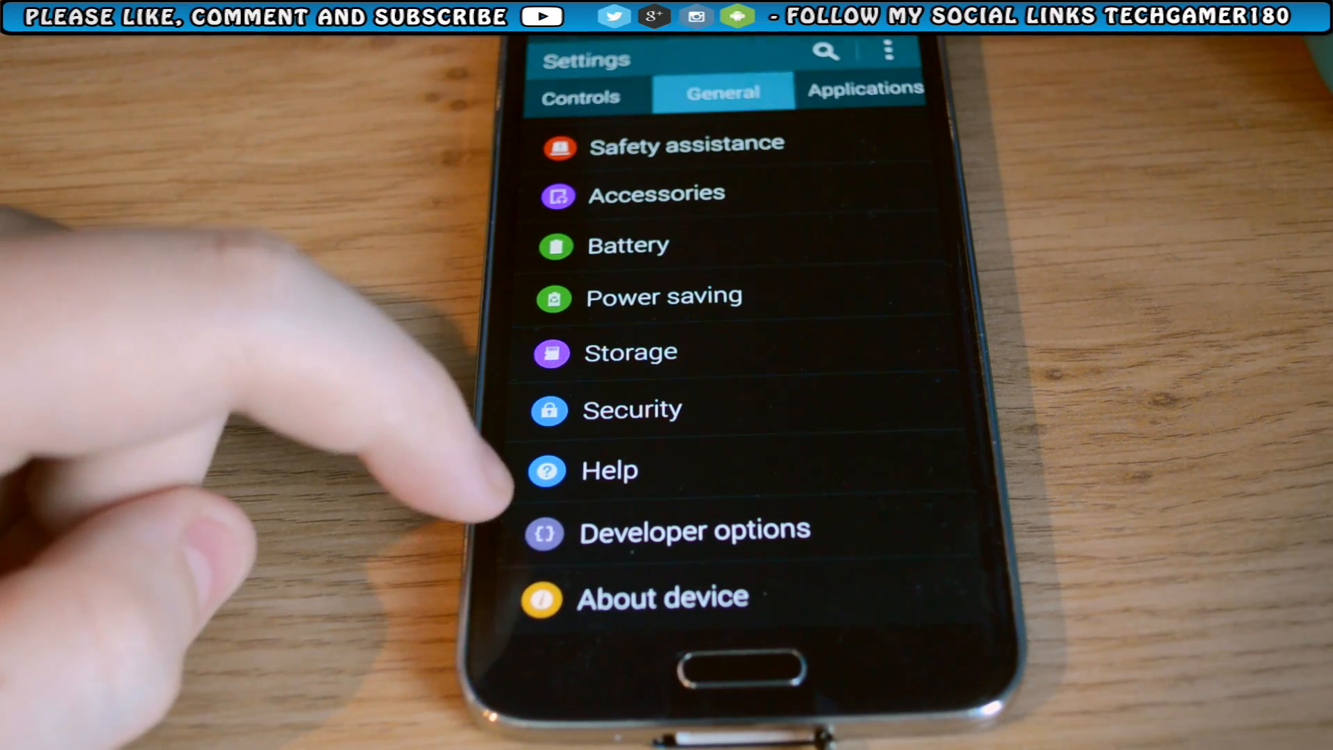
left_click(693, 529)
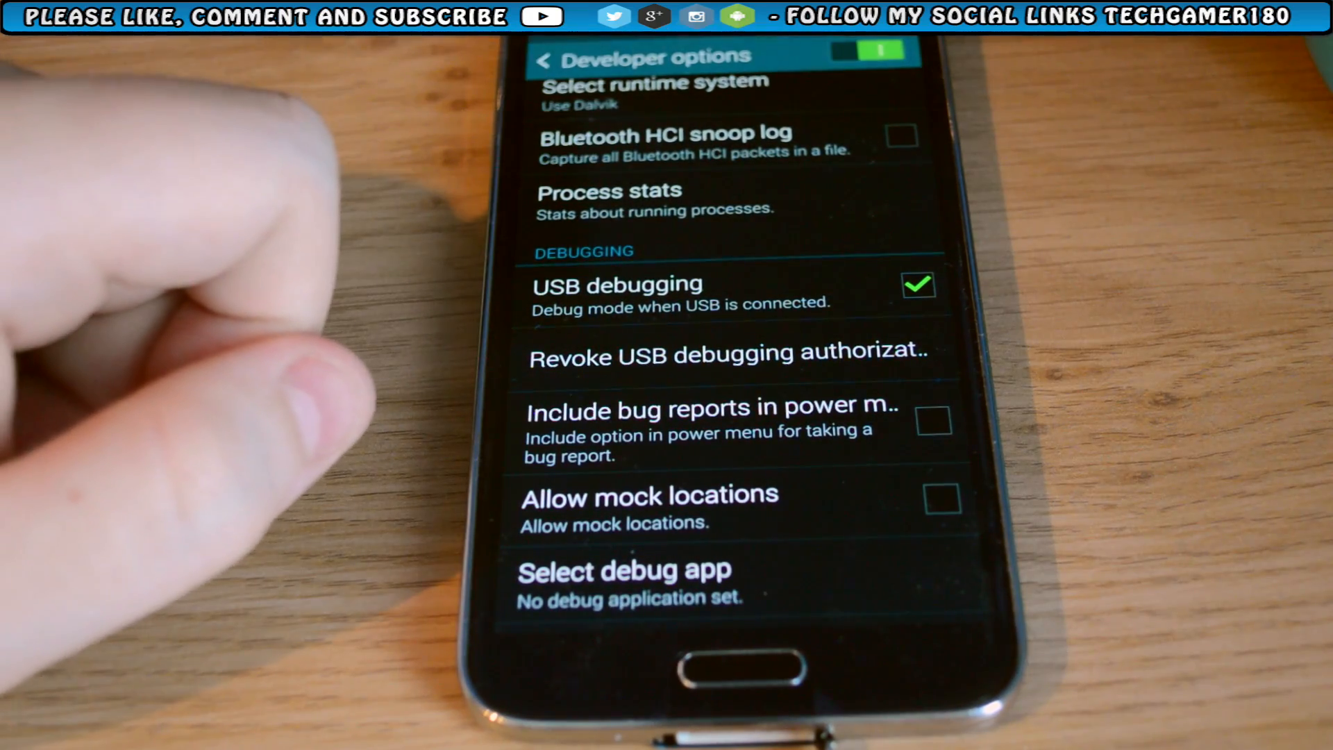
left_click(918, 285)
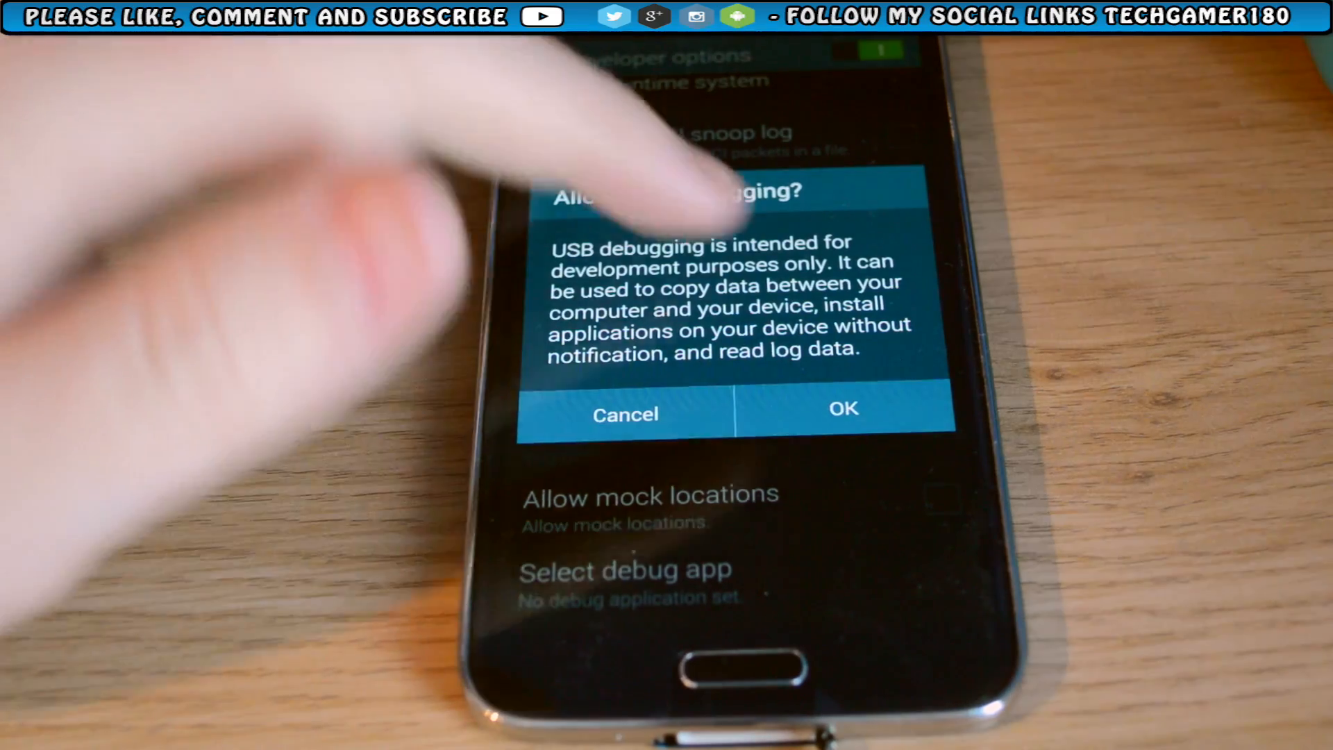
left_click(843, 407)
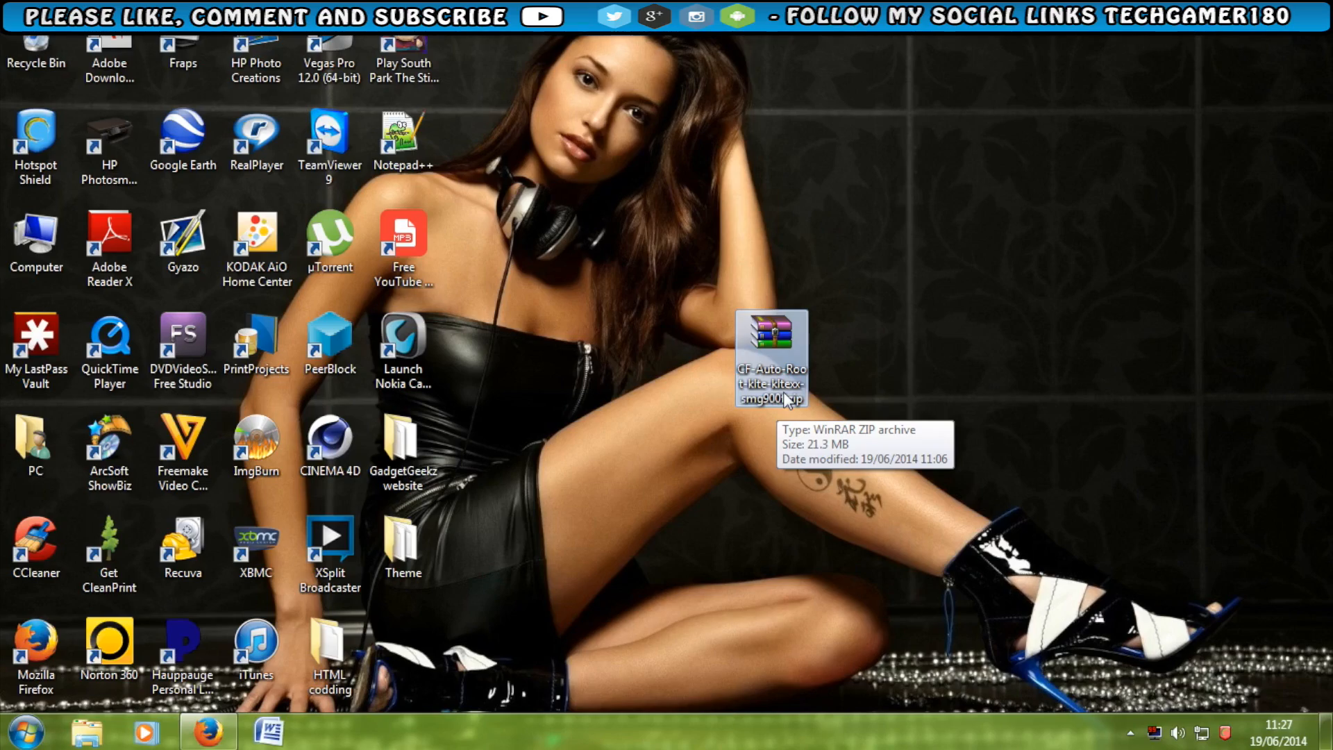
mouse_move(786, 405)
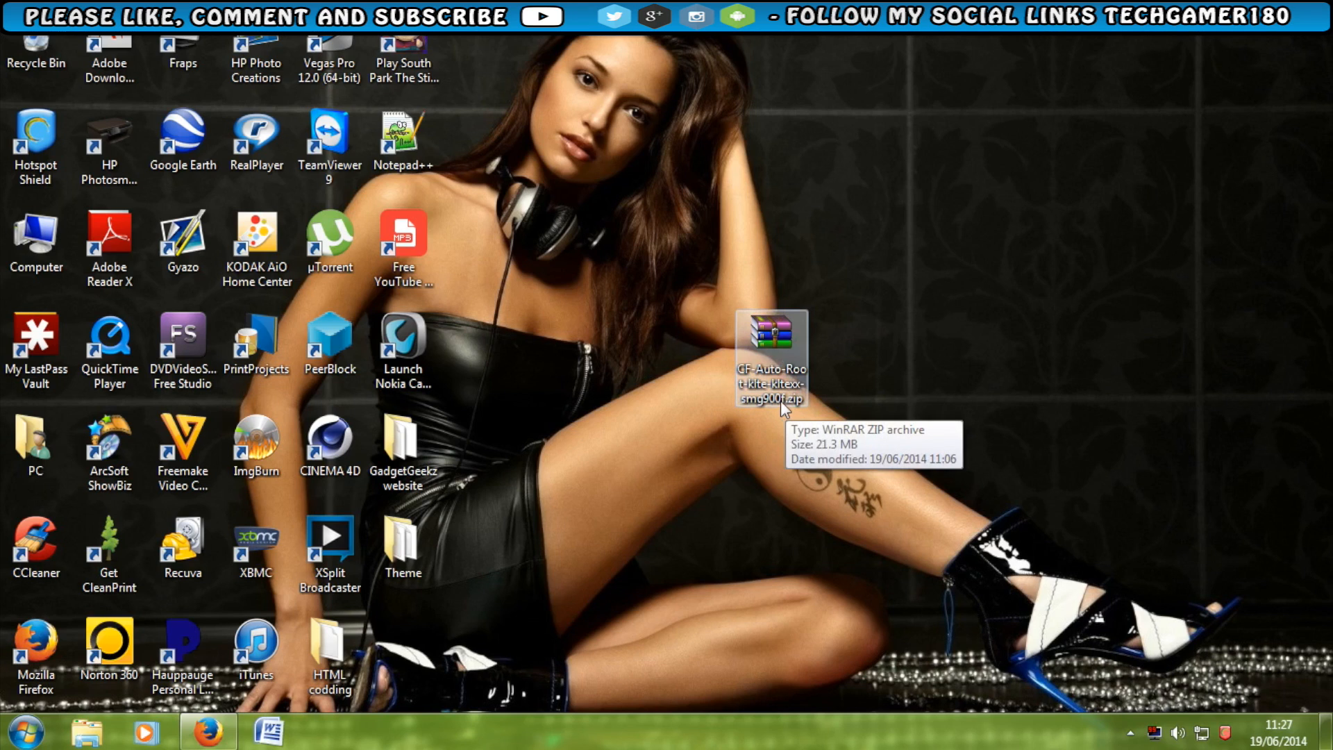
mouse_move(775, 414)
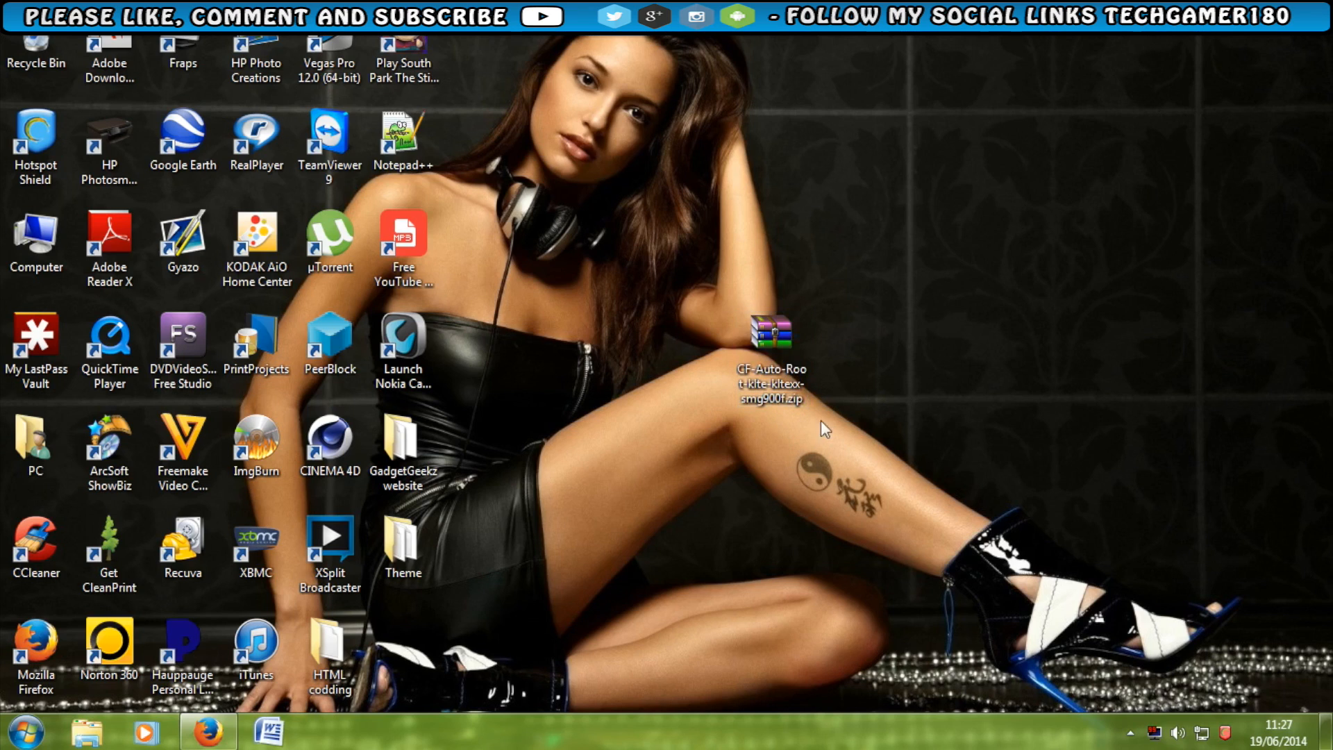
Extract the CF-Auto-Root SM-G900F zip onto the desktop with Extract Here
left_click(771, 335)
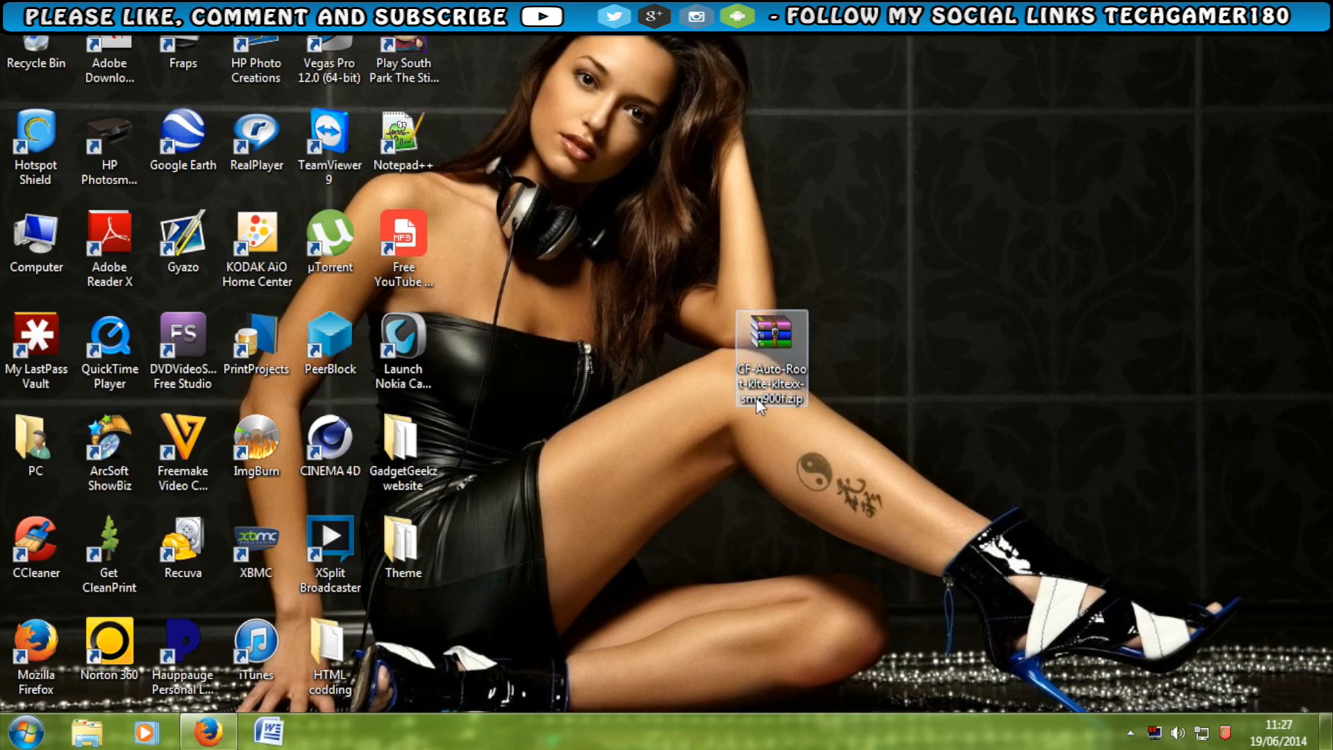
right_click(769, 357)
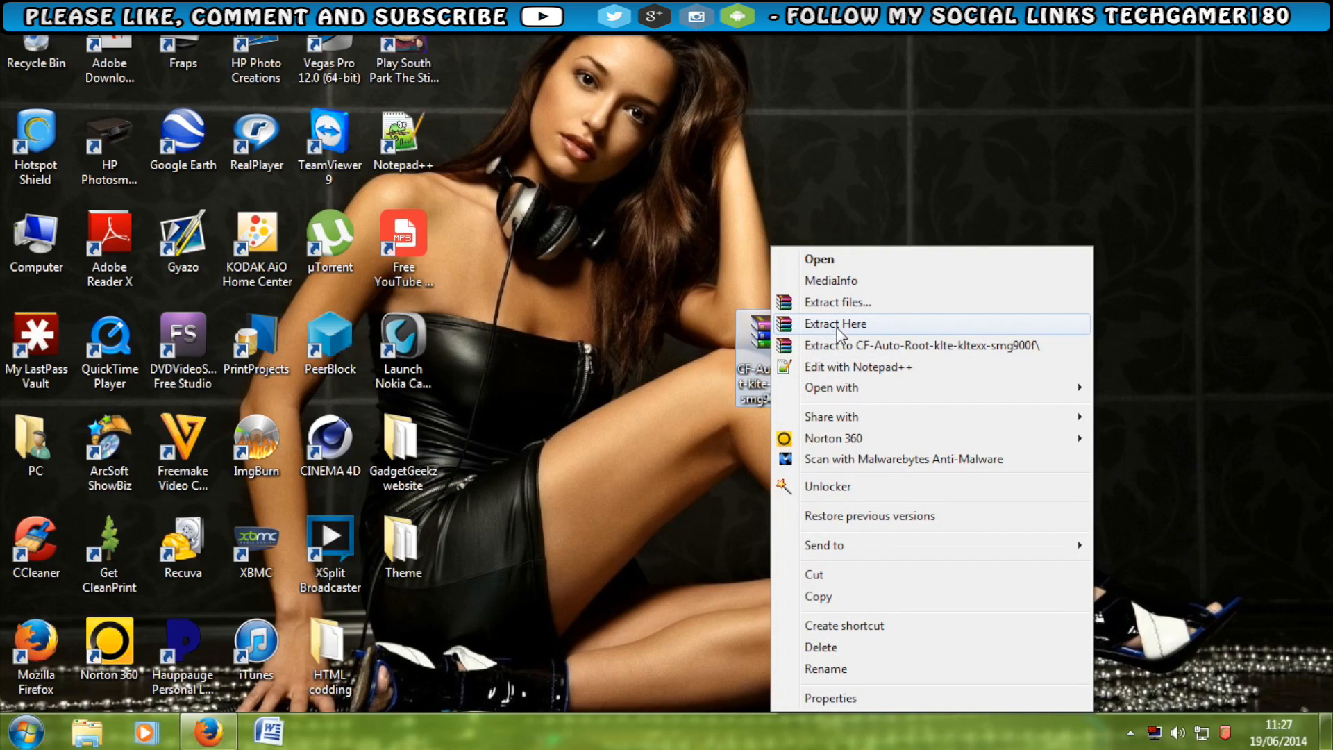
left_click(835, 324)
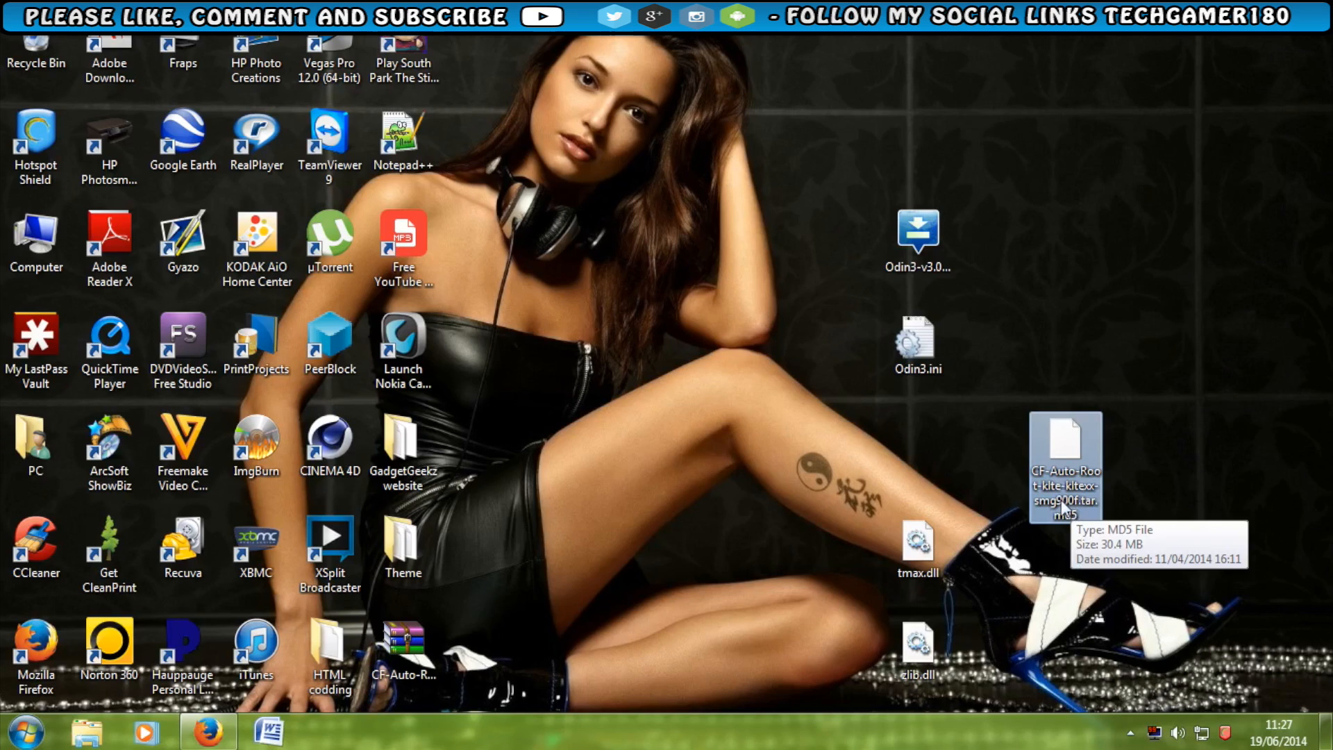
mouse_move(1065, 509)
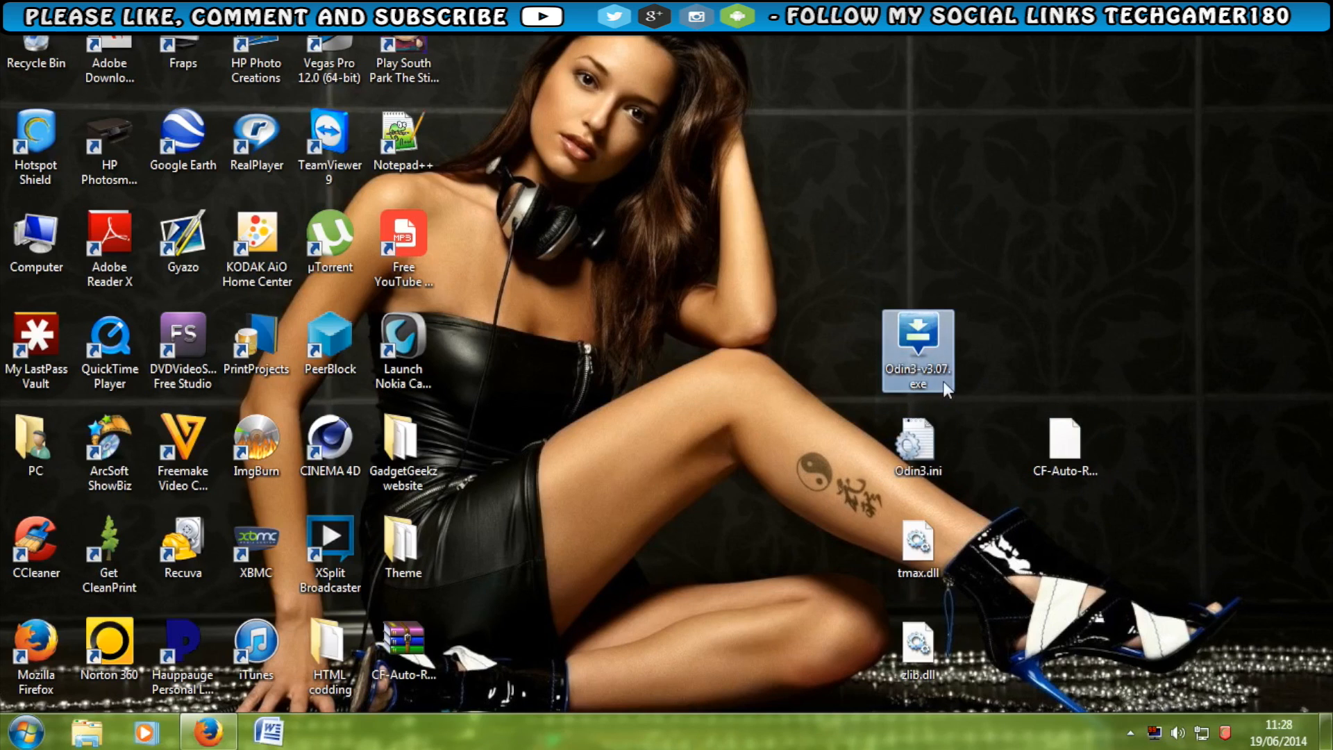
Launch the extracted Odin3-v3.07.exe
left_click(1065, 446)
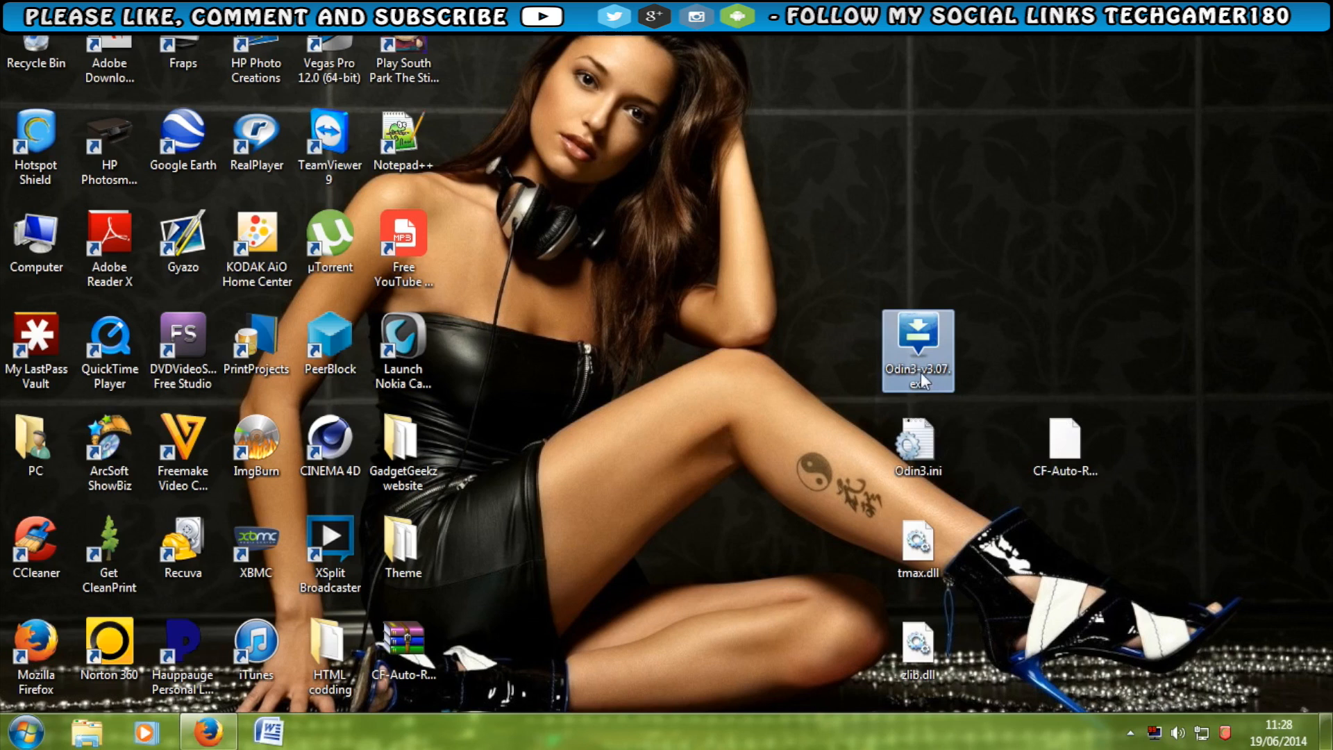
mouse_move(935, 385)
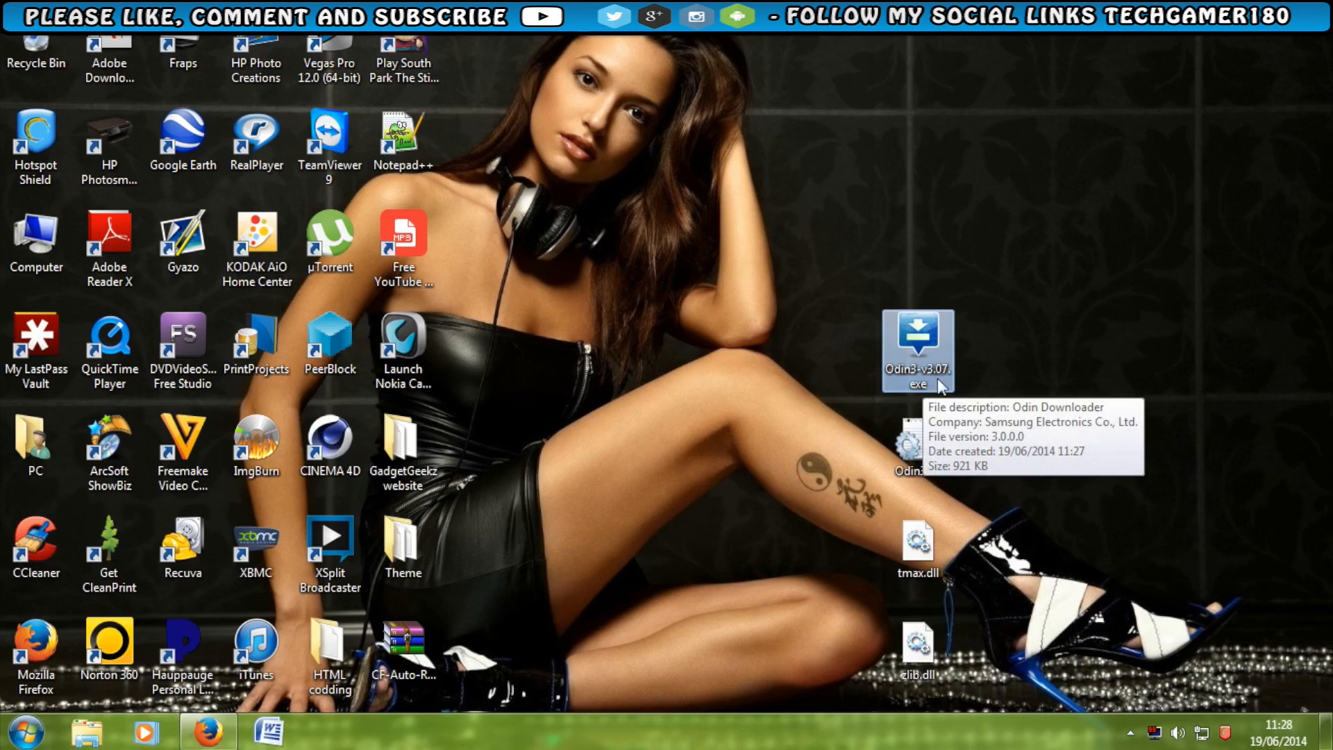
double_click(918, 352)
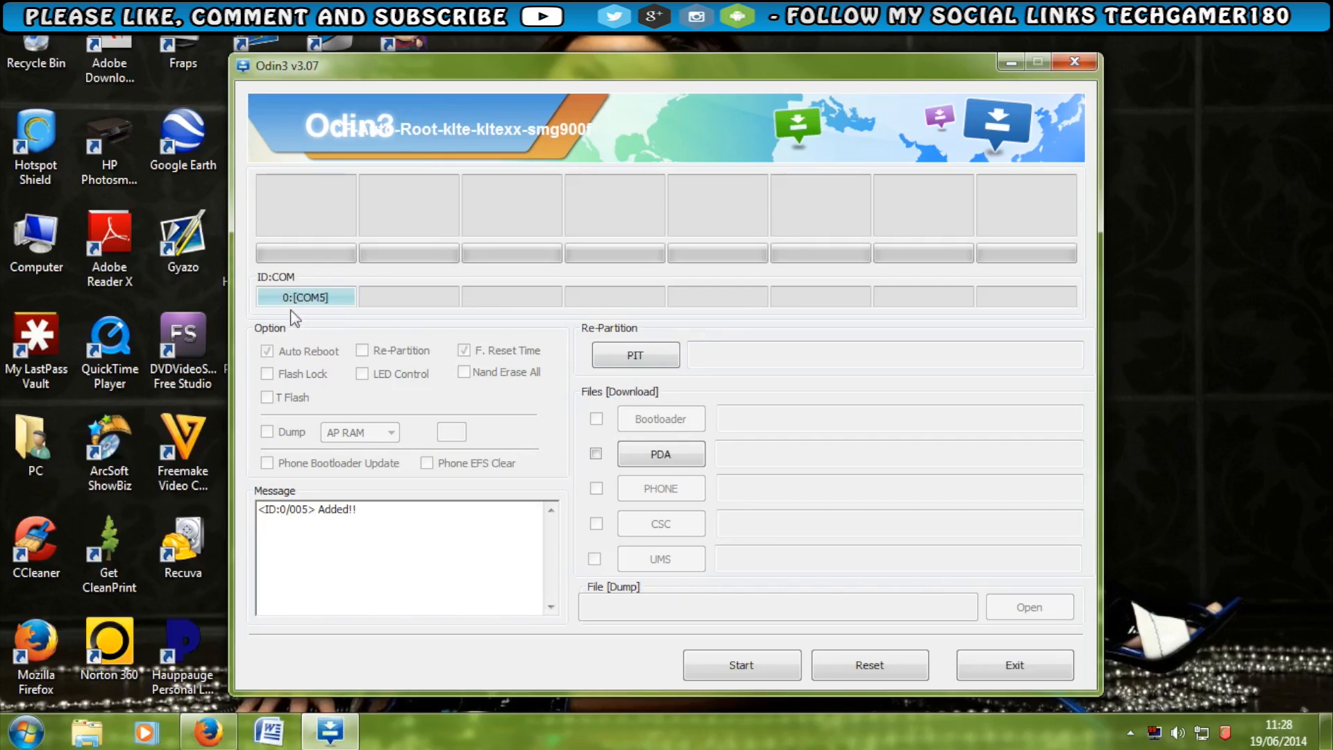
mouse_move(321, 308)
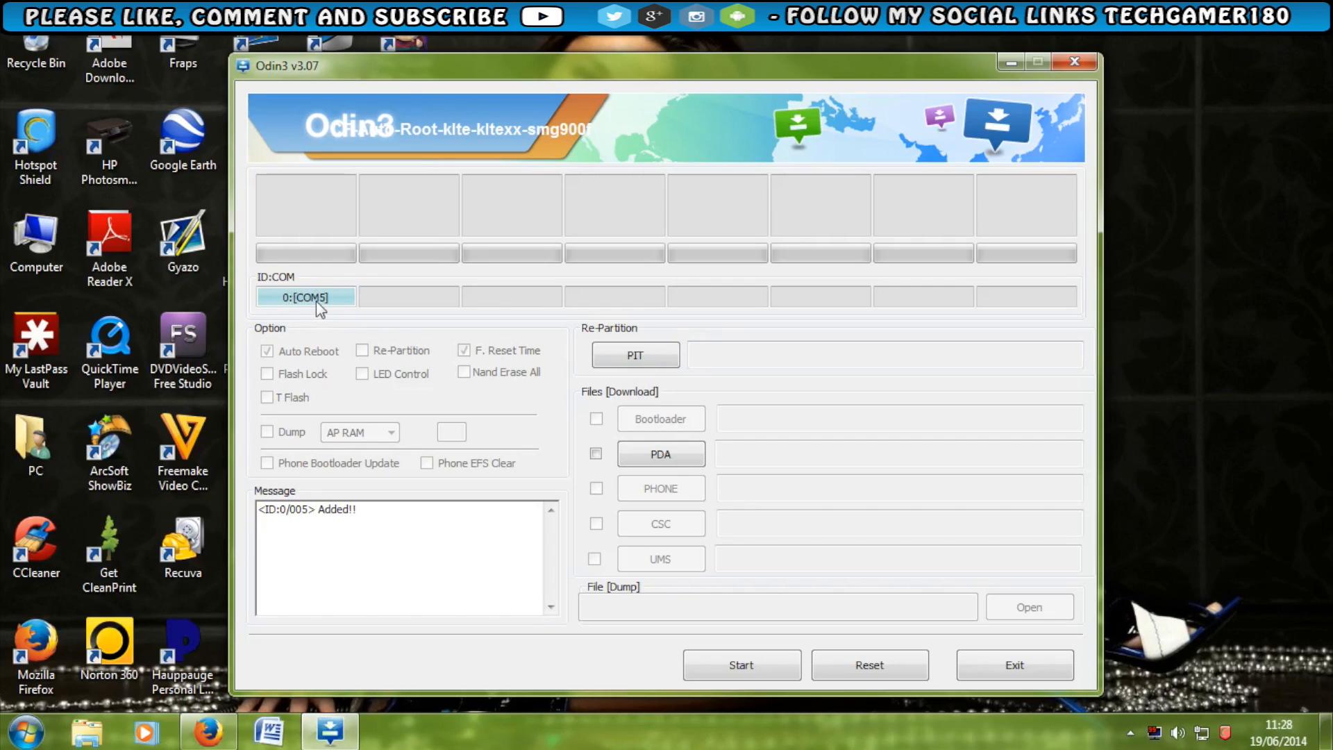
mouse_move(323, 331)
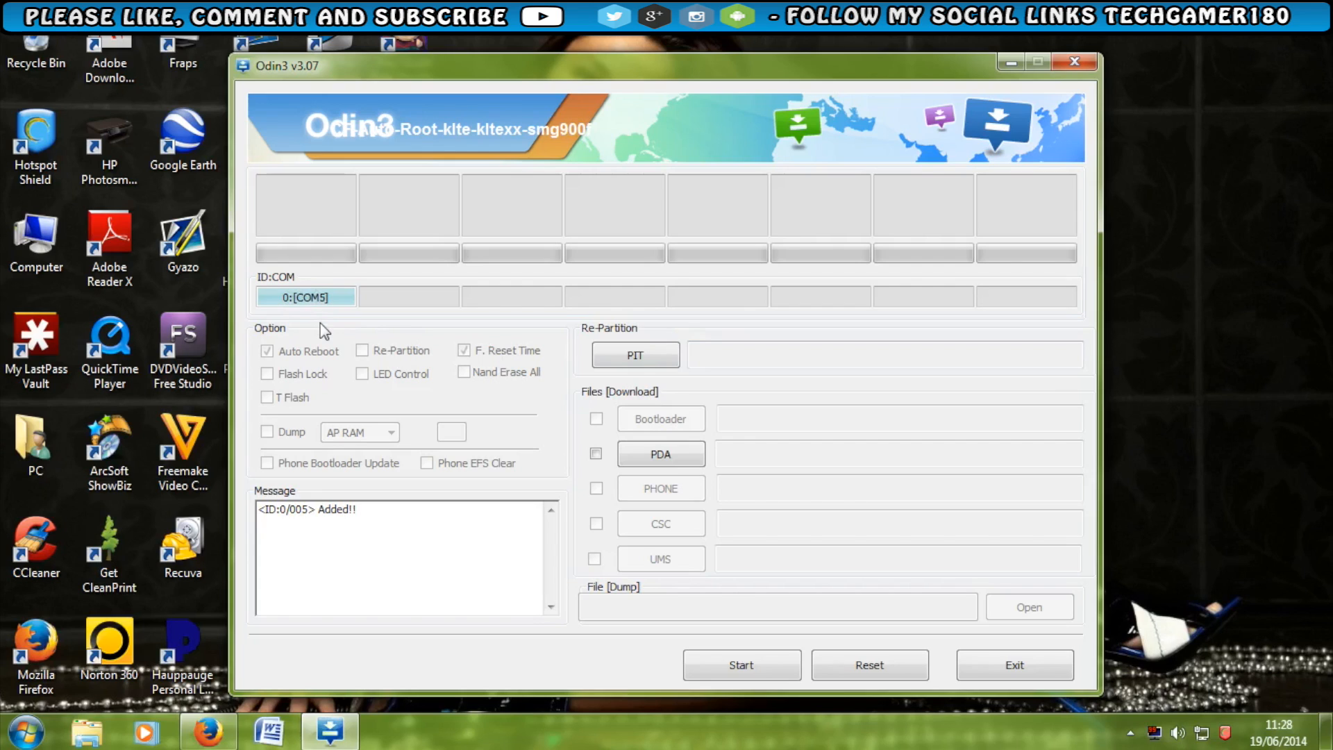
mouse_move(317, 312)
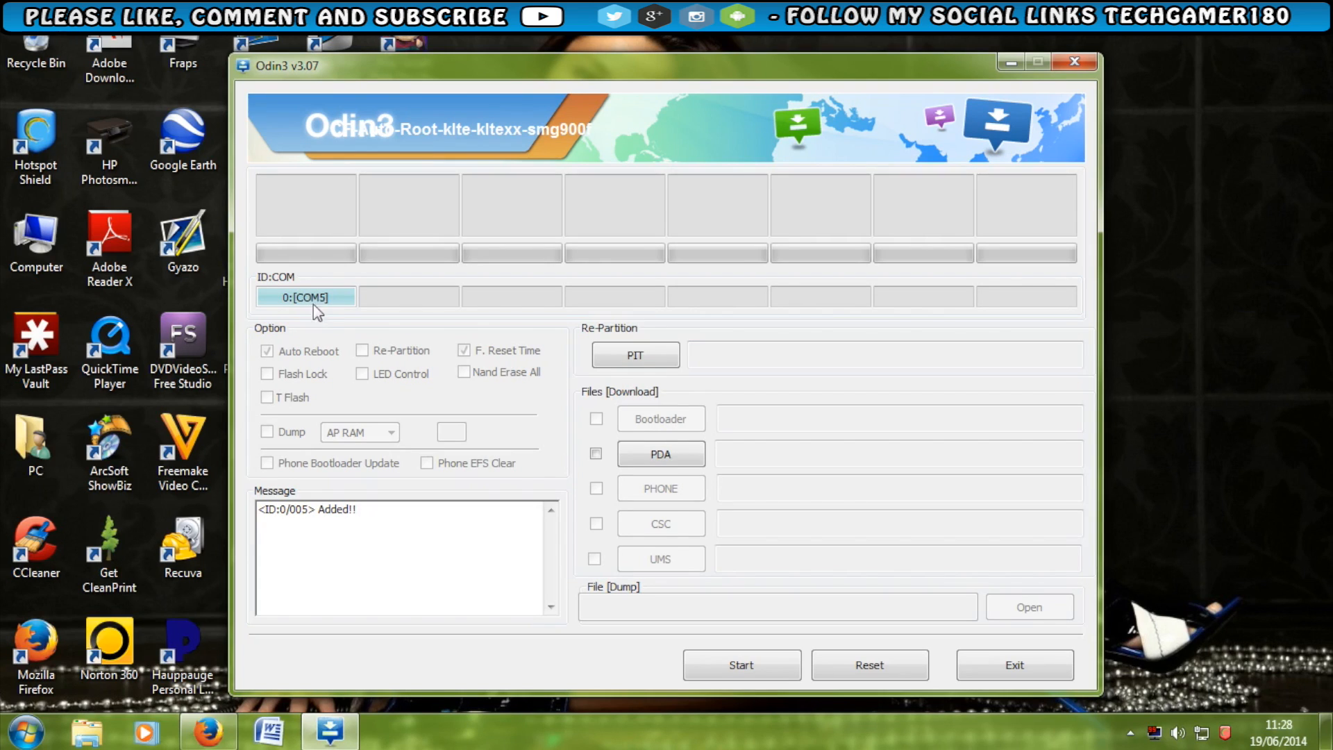
mouse_move(335, 300)
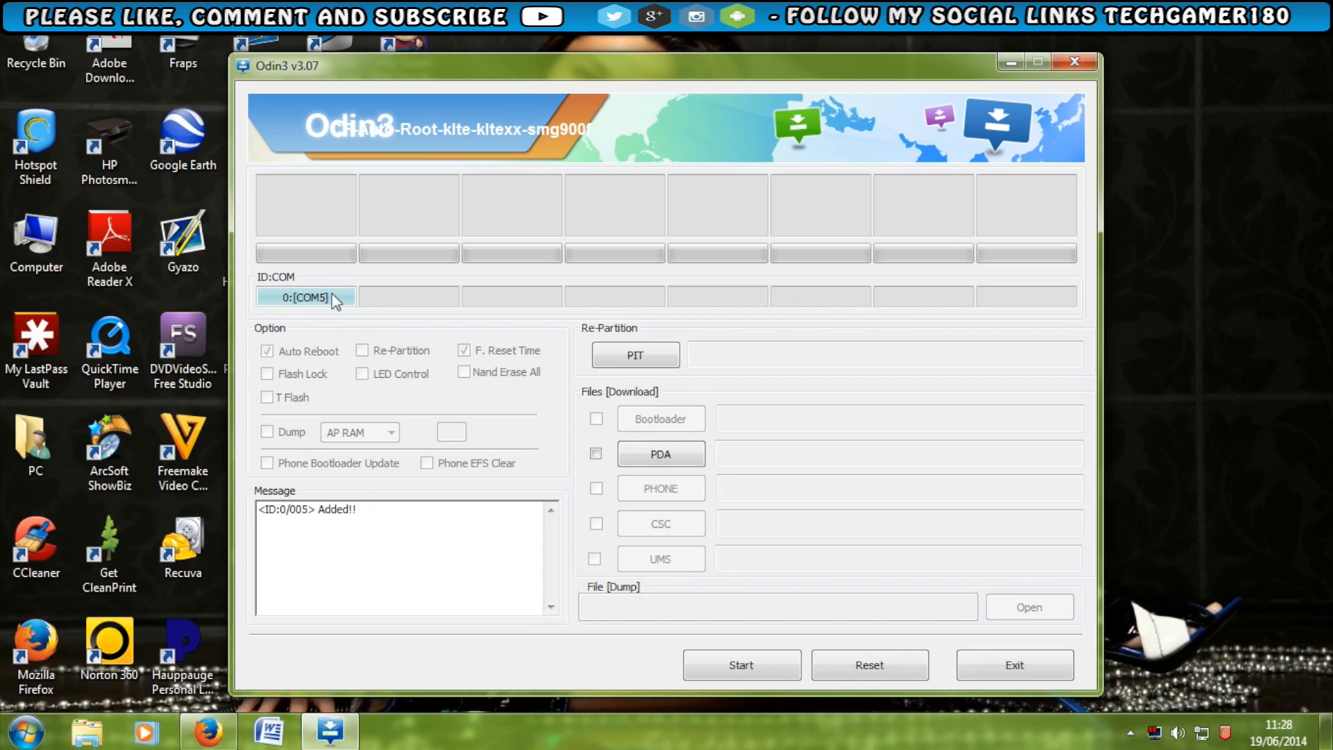
mouse_move(332, 313)
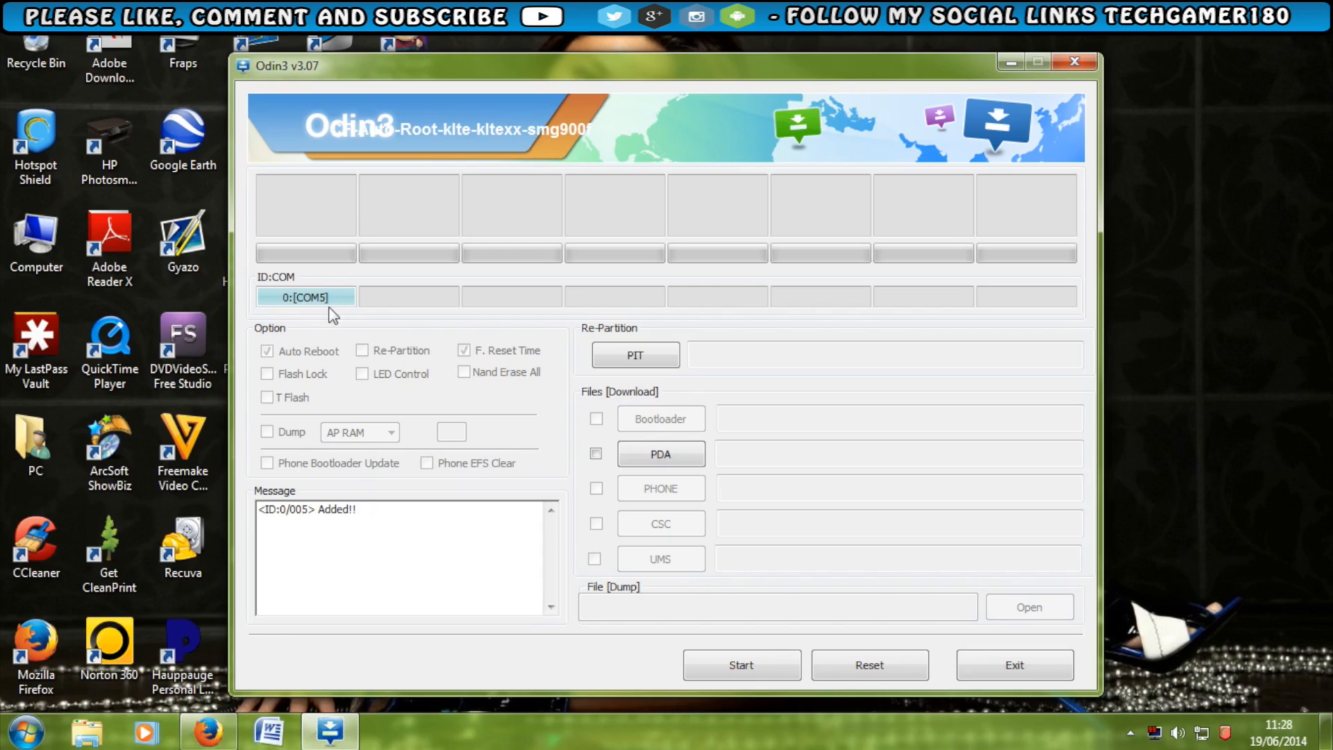
mouse_move(336, 376)
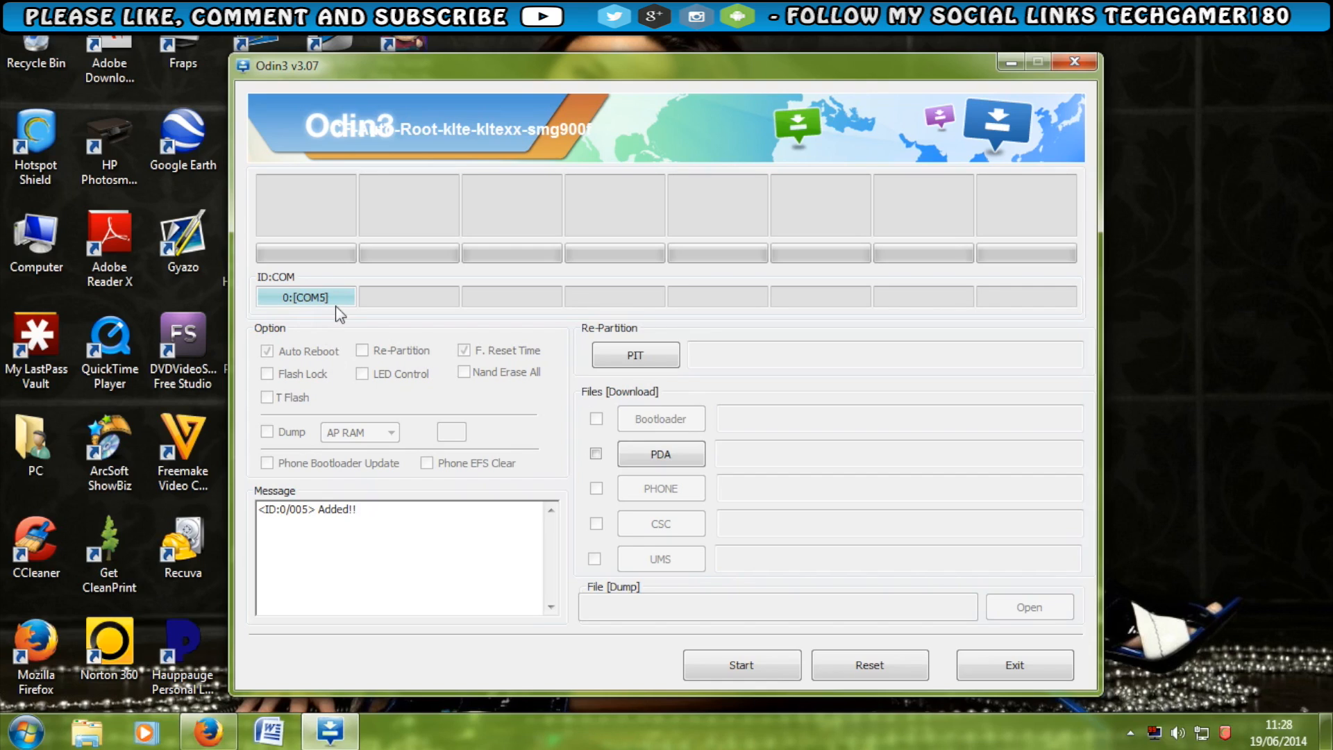
mouse_move(579, 443)
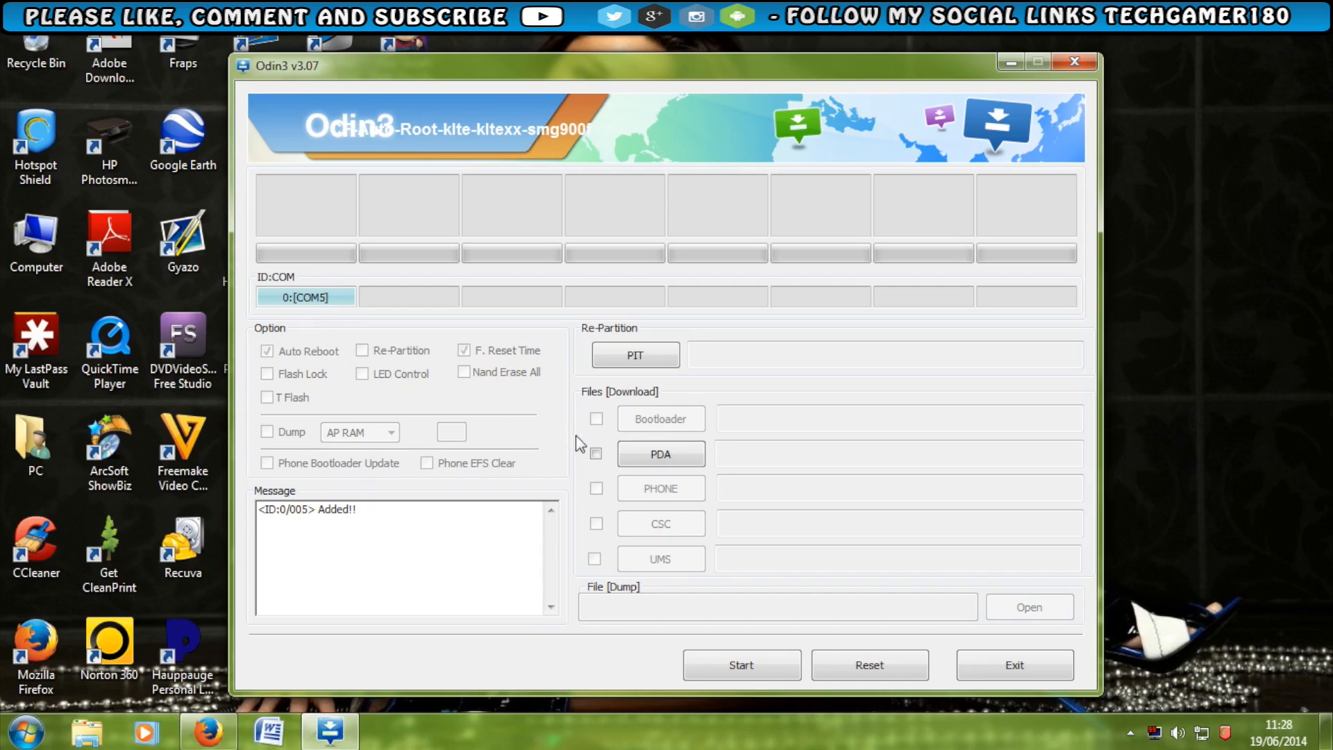
Load the CF-Auto-Root tar.md5 from the Desktop into Odin3's PDA slot
left_click(596, 453)
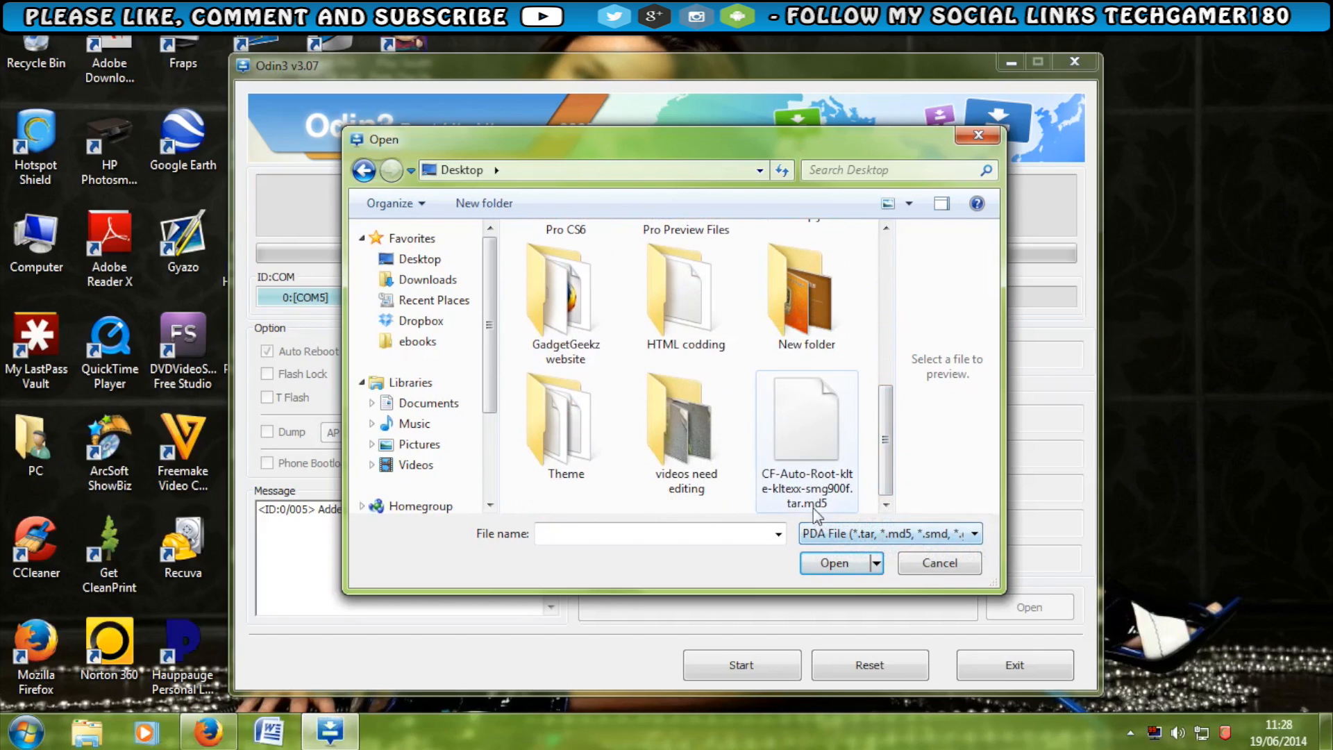
left_click(834, 563)
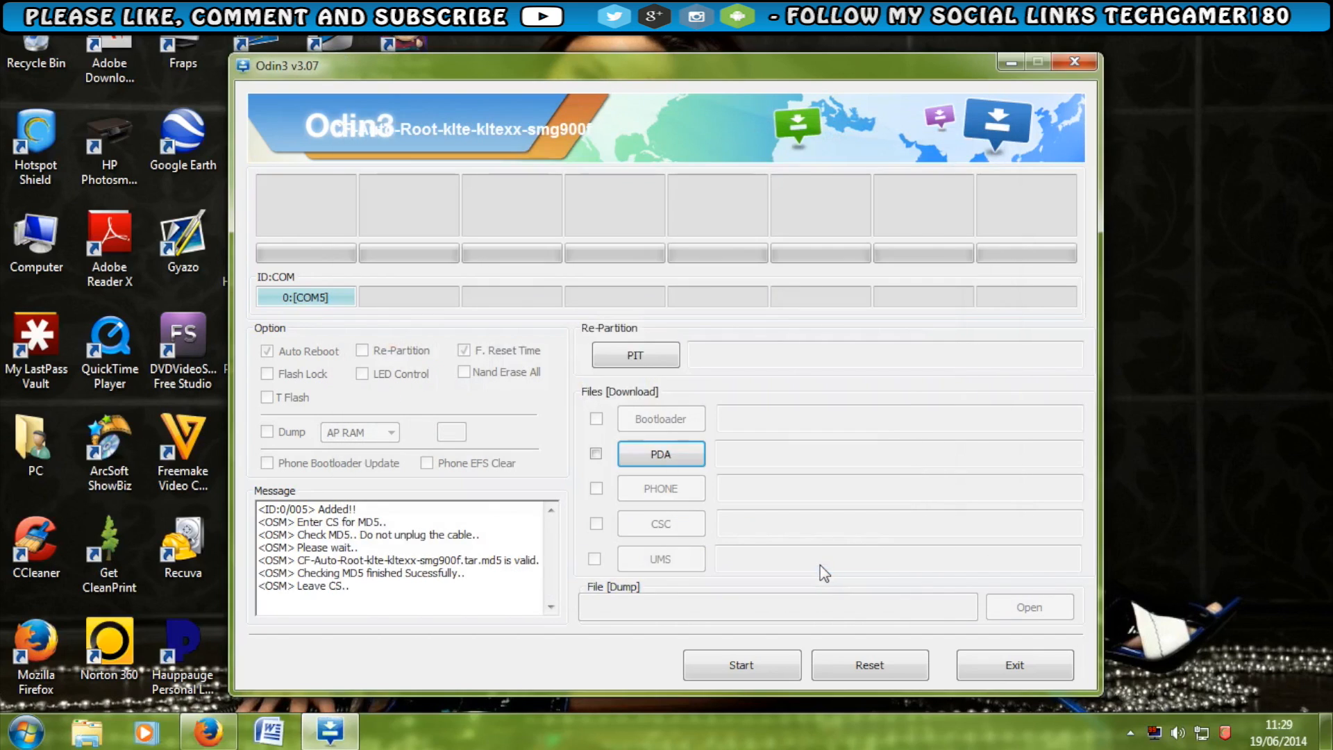
left_click(595, 452)
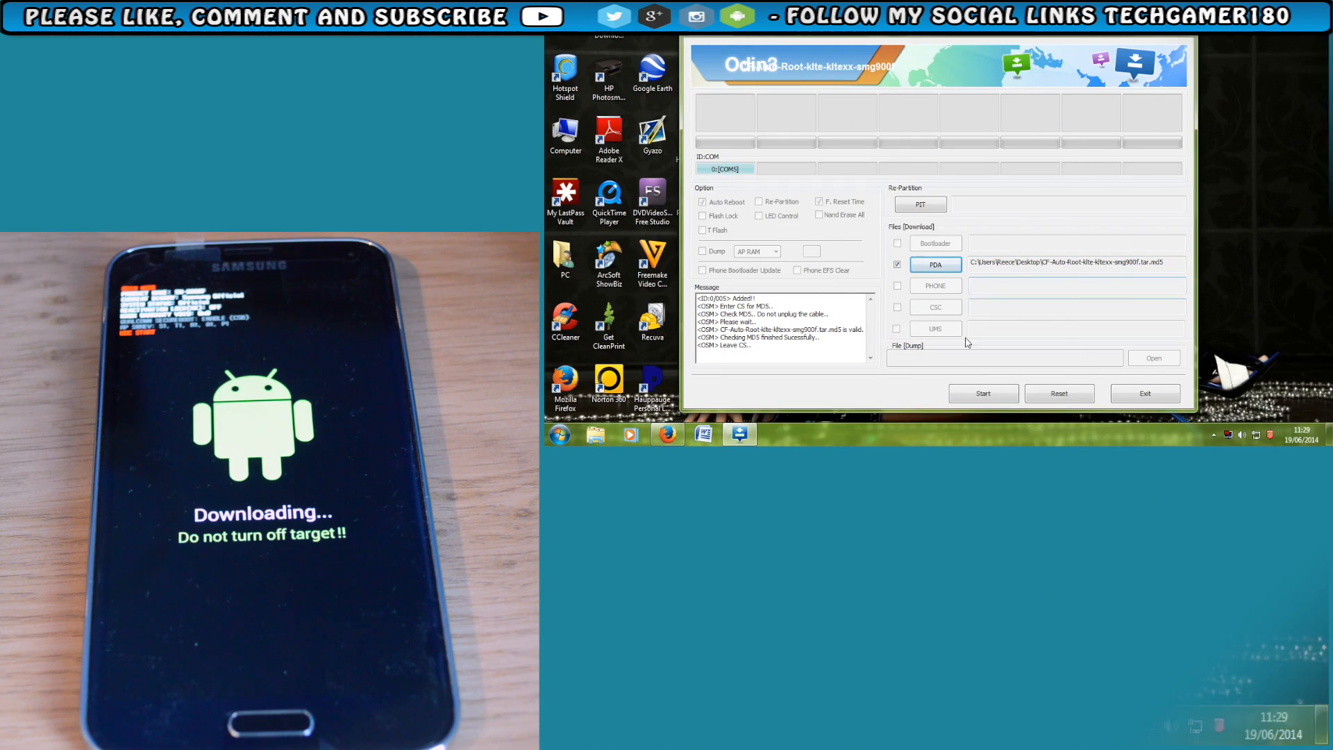
Start flashing CF-Auto-Root and wait for Odin3's green PASS!
left_click(984, 393)
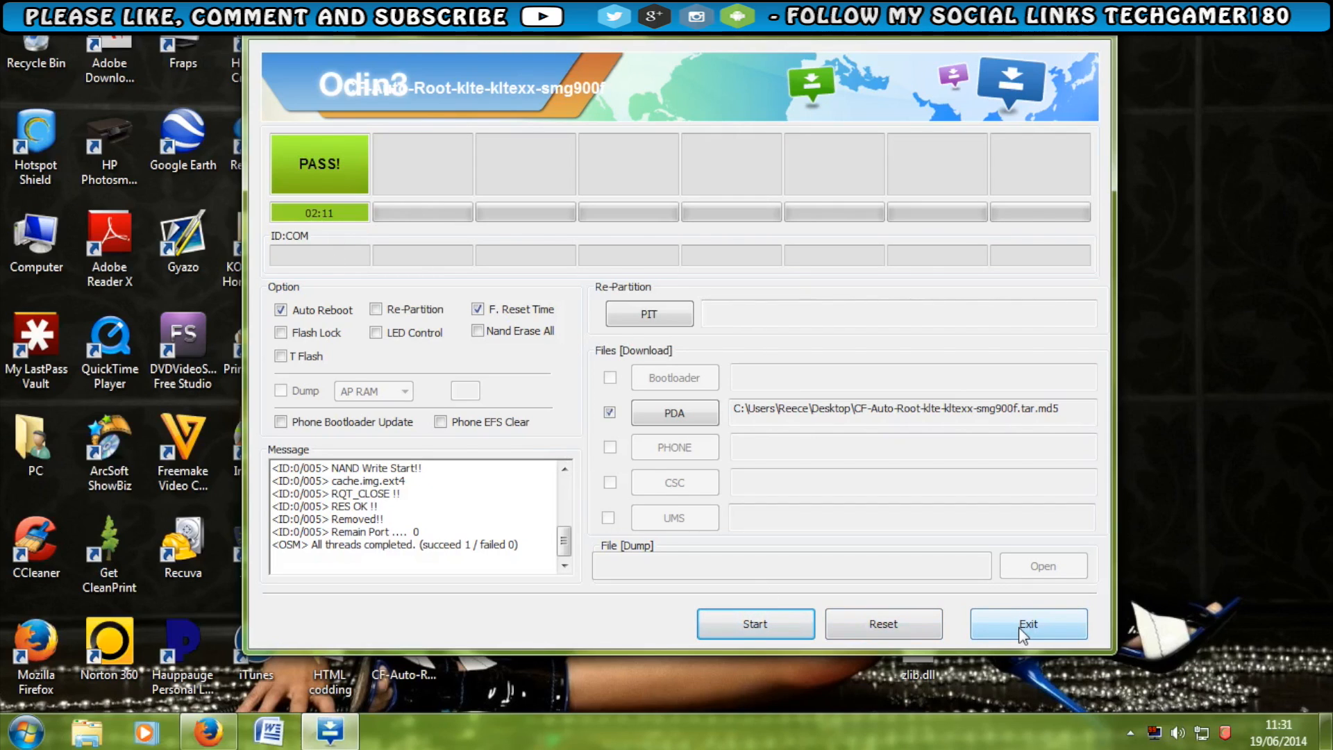
mouse_move(1011, 639)
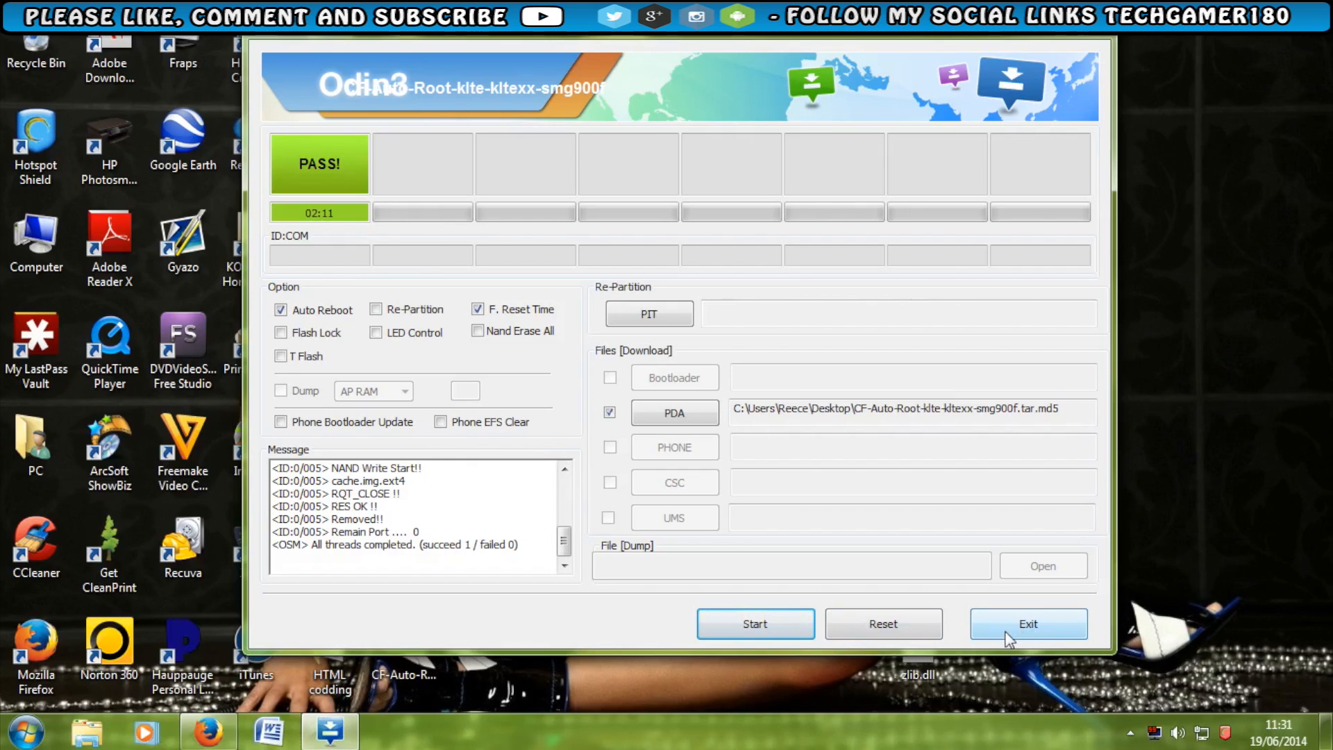